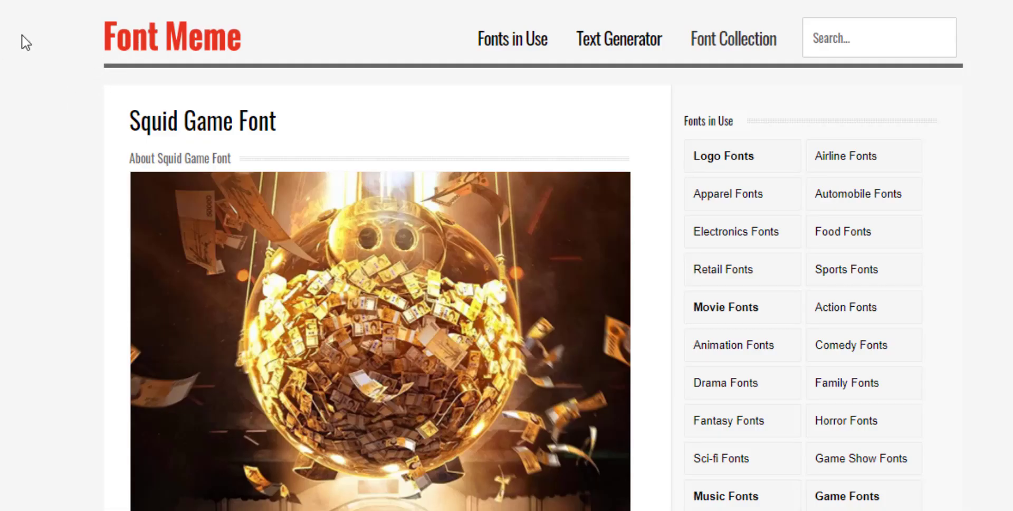
Look around the city map, then focus the running build to play as the armed player.
{"action": "scroll", "scroll_direction": "down", "scroll_amount": 3}
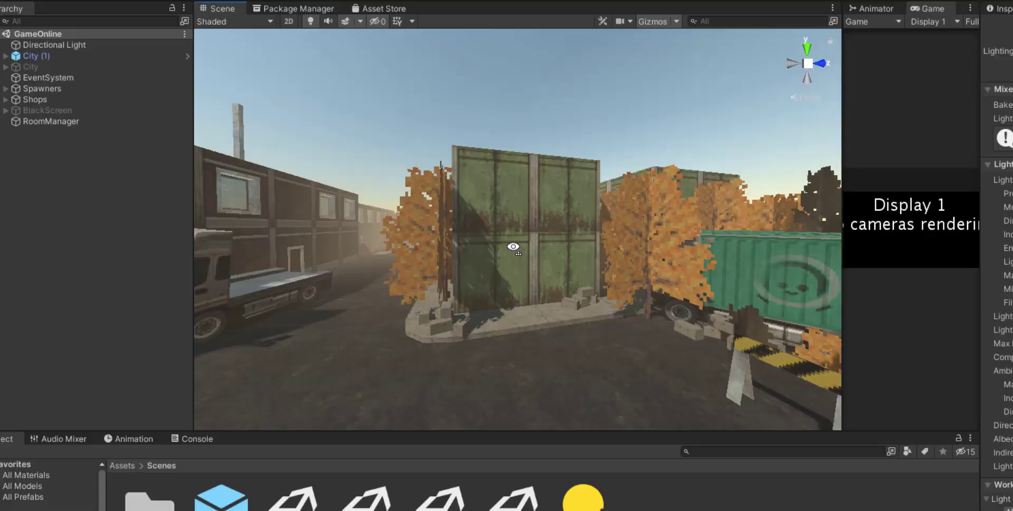
{"action": "left_click_drag", "start_coordinate": [514, 247], "coordinate": [579, 307]}
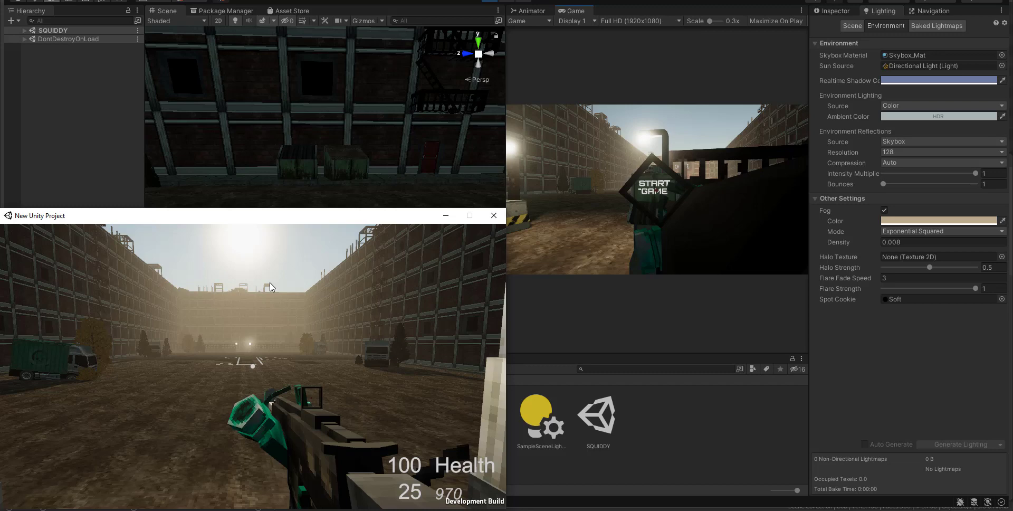
{"action": "left_click", "coordinate": [469, 215]}
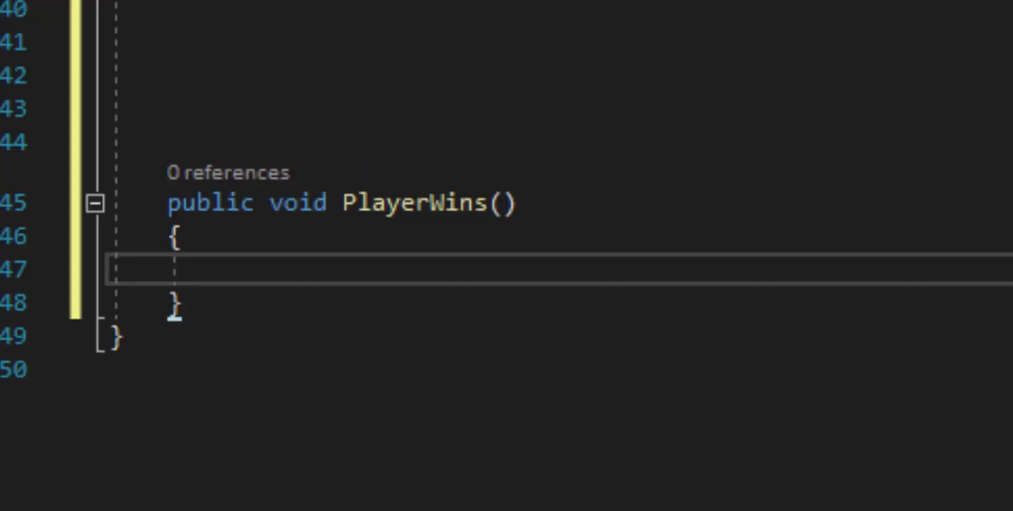
Write if (finishLine) { playerManager.rlglWon = true; } inside PlayerWins.
{"action": "type", "text": "if (finishLine)"}
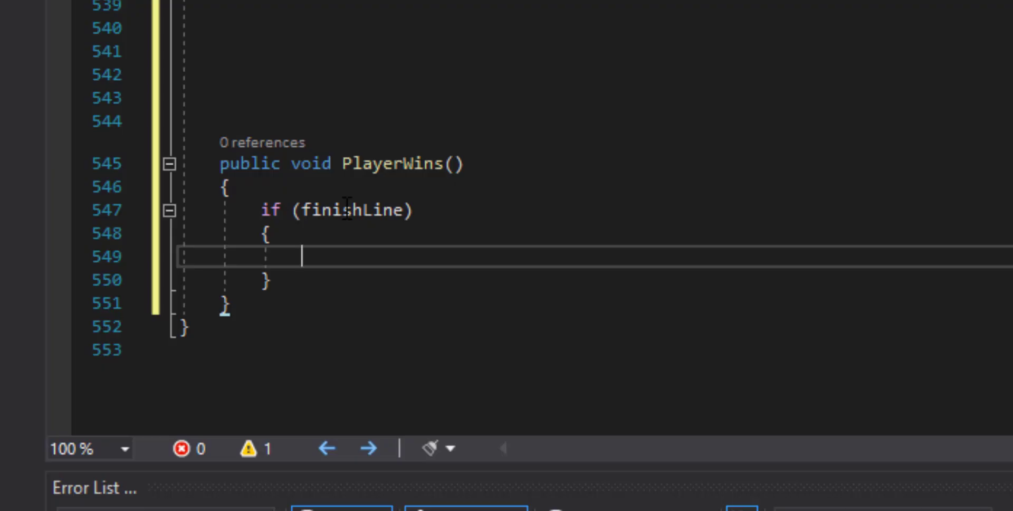
{"action": "type", "text": "playerManager.rlglWon ="}
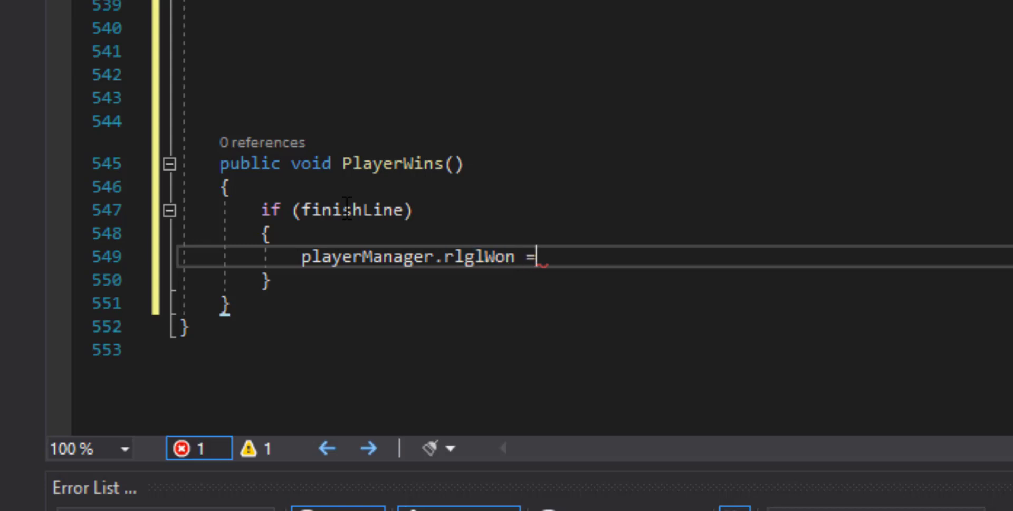
{"action": "type", "text": "true"}
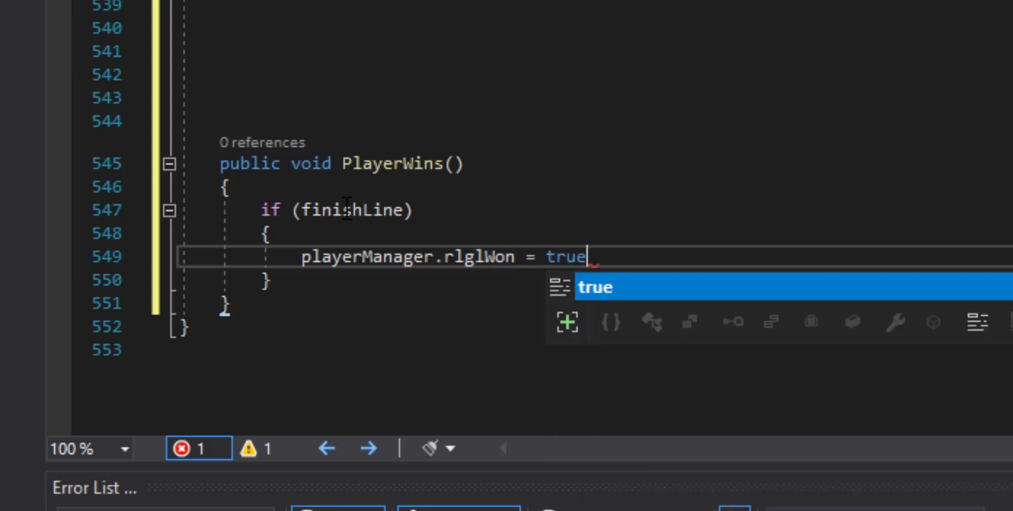
{"action": "key", "text": "Enter"}
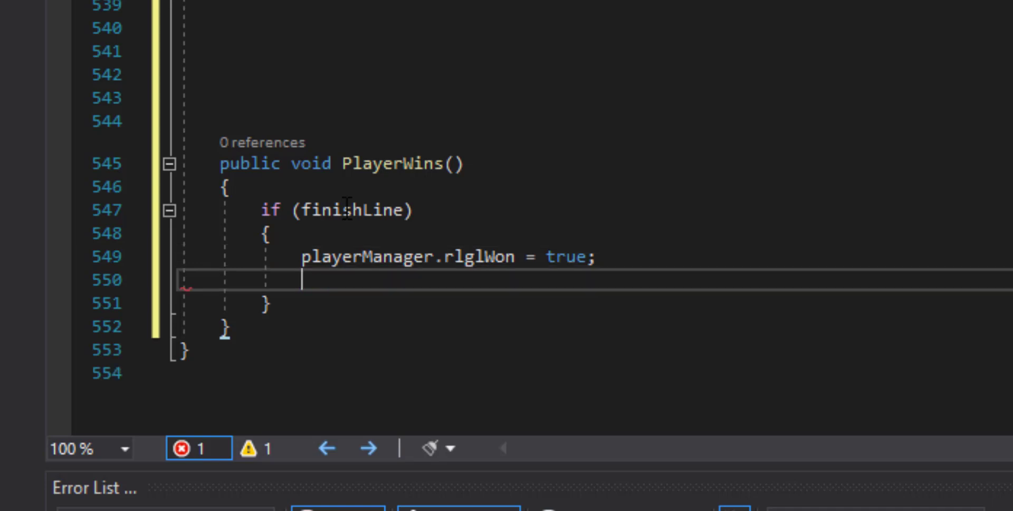
{"action": "key", "text": "Backspace"}
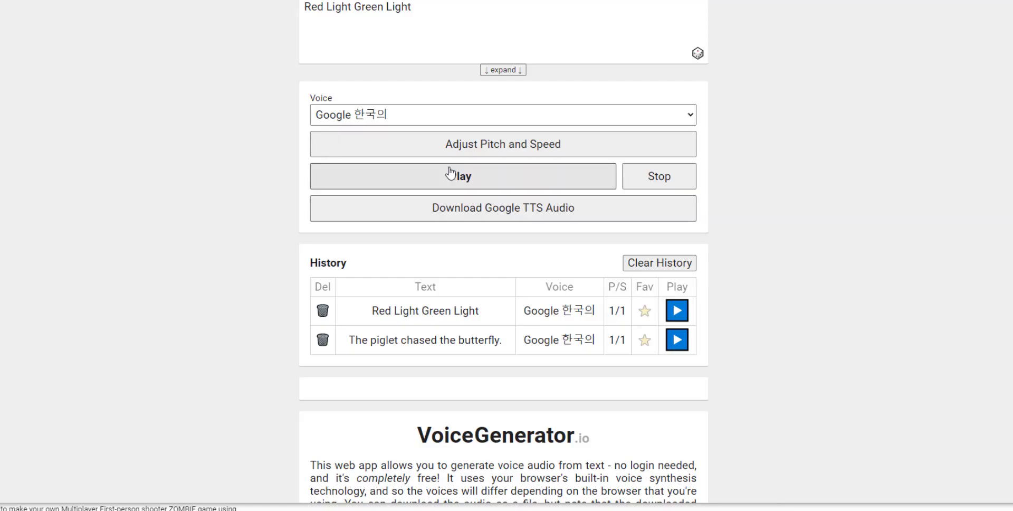
Preview the Korean 'Red Light Green Light' voice line and download it as an mp3.
{"action": "left_click", "coordinate": [462, 175]}
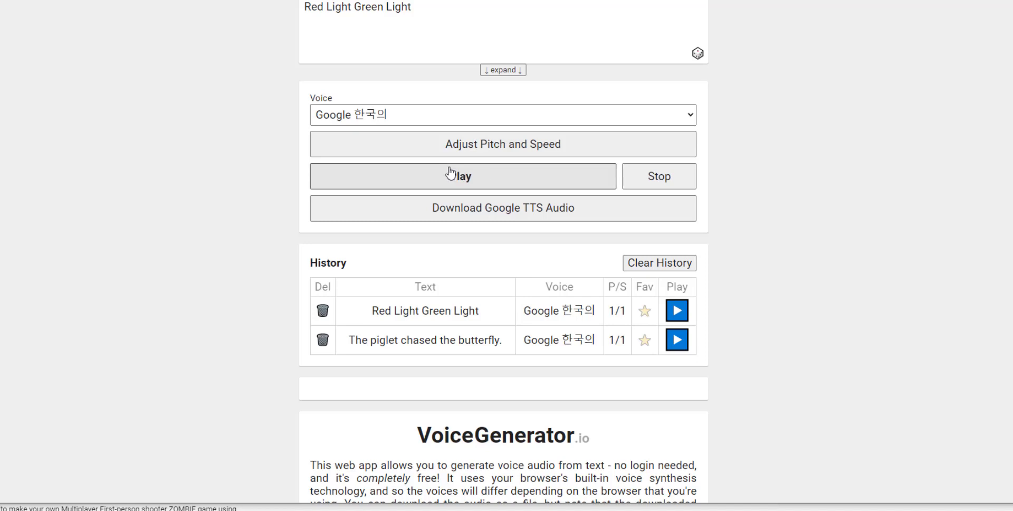
{"action": "left_click", "coordinate": [502, 206]}
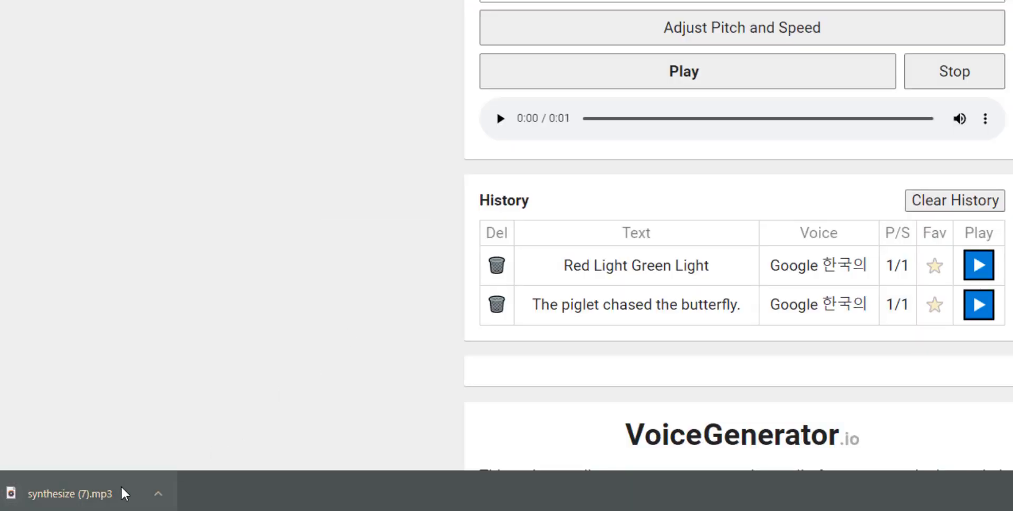
{"action": "mouse_move", "coordinate": [125, 493]}
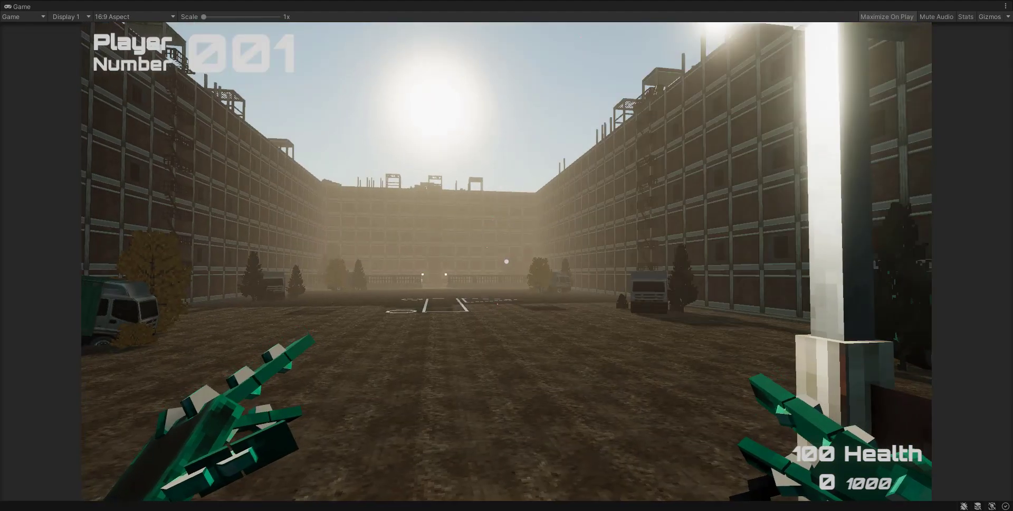
{"action": "mouse_move", "coordinate": [506, 260]}
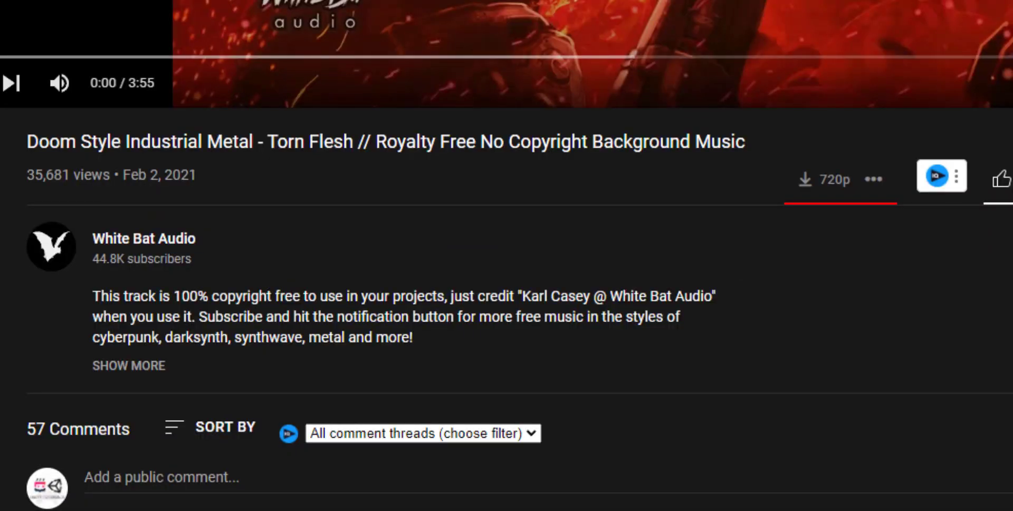
Read the credit description and start the 'Torn Flesh' video player.
{"action": "scroll", "scroll_direction": "up", "scroll_amount": 3}
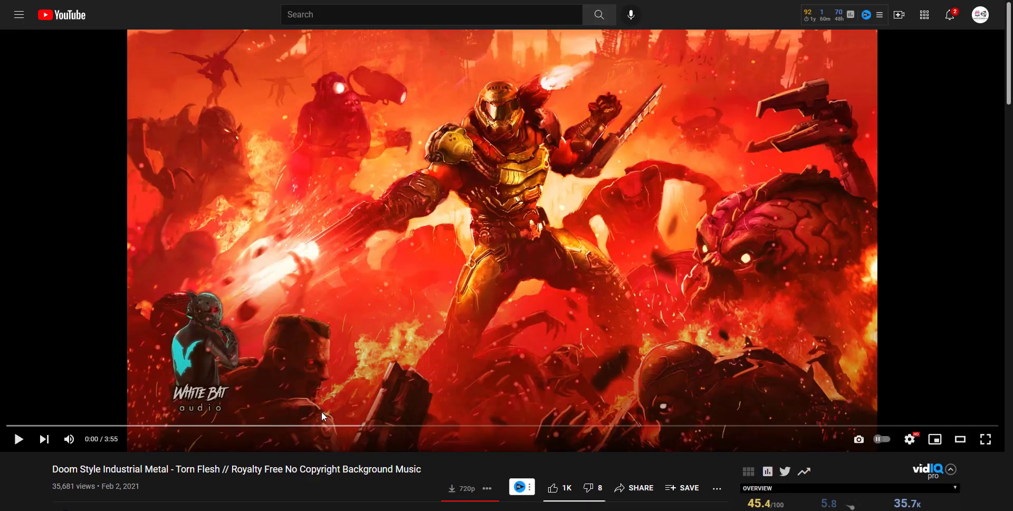
{"action": "left_click", "coordinate": [959, 439]}
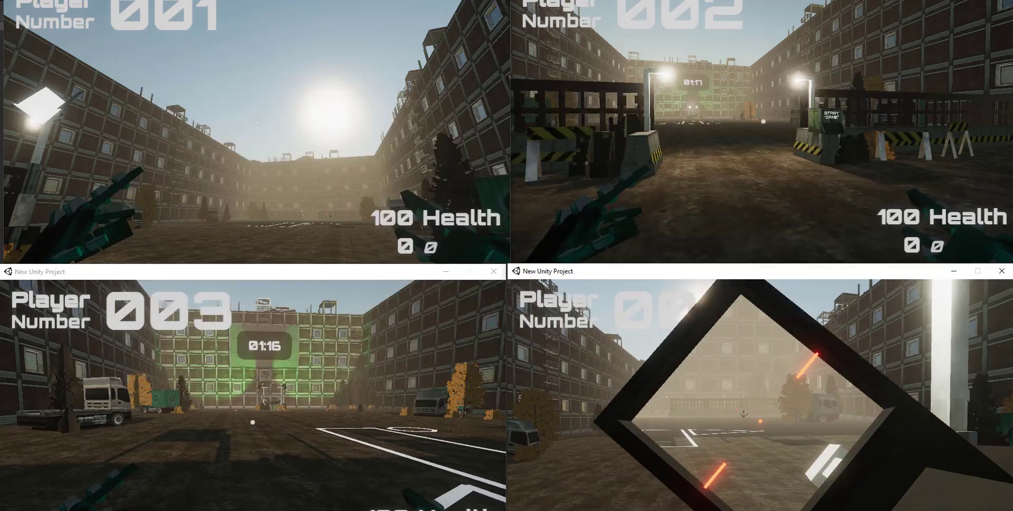
Switch between the running game instances during the four-player round.
{"action": "key", "text": "alt+tab"}
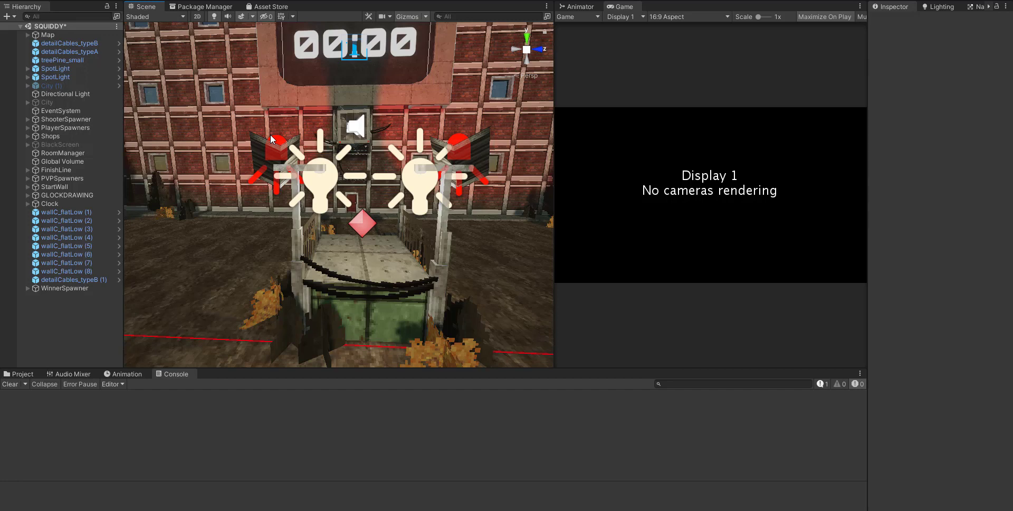
{"action": "mouse_move", "coordinate": [299, 179]}
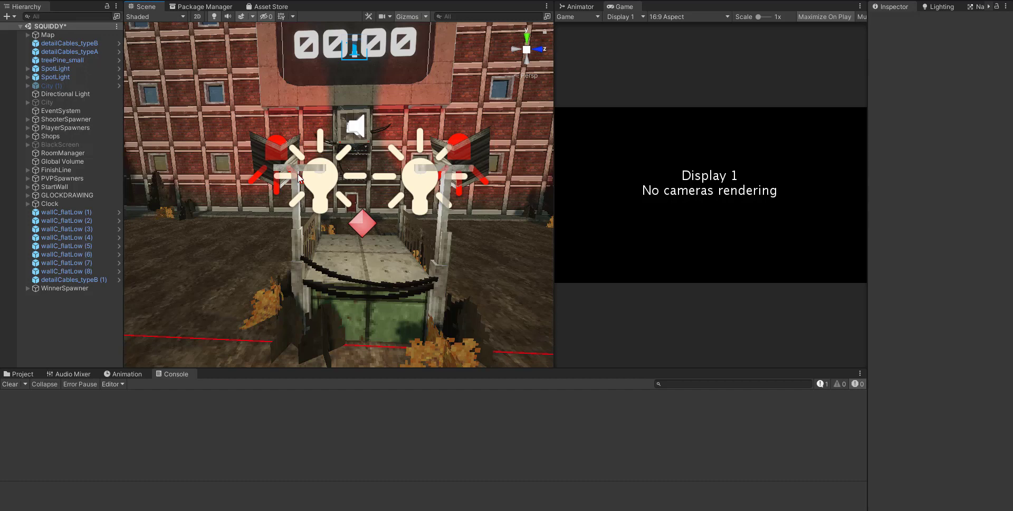